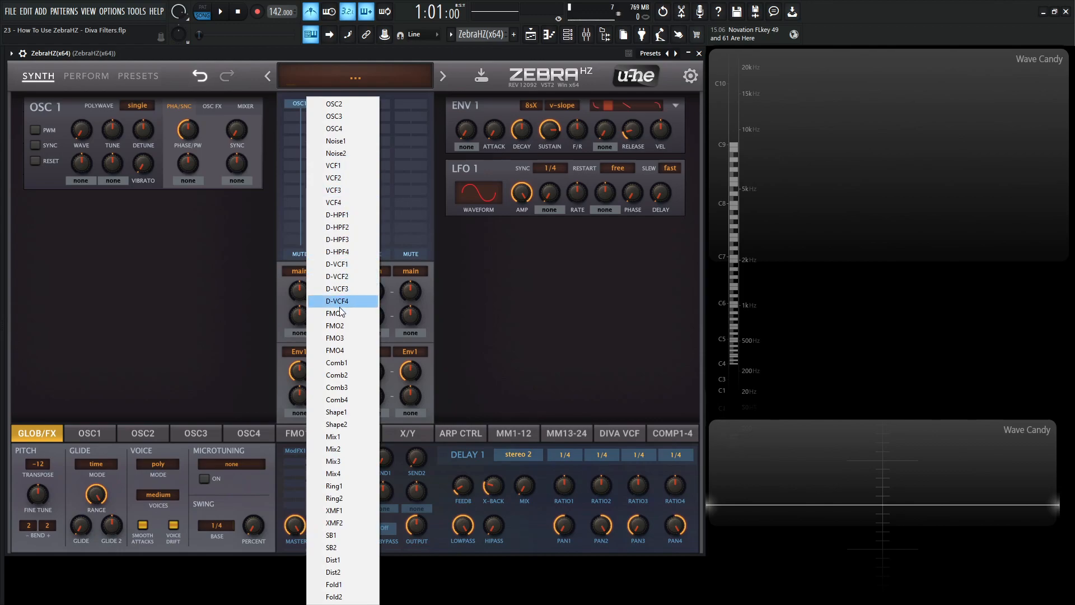
mouse_move(369, 257)
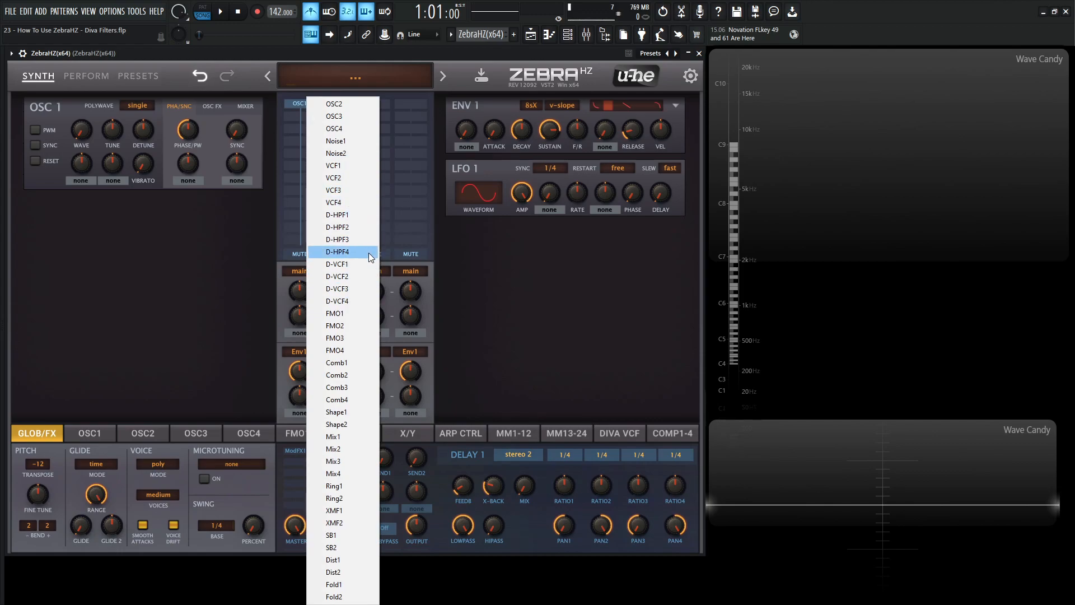
mouse_move(412, 257)
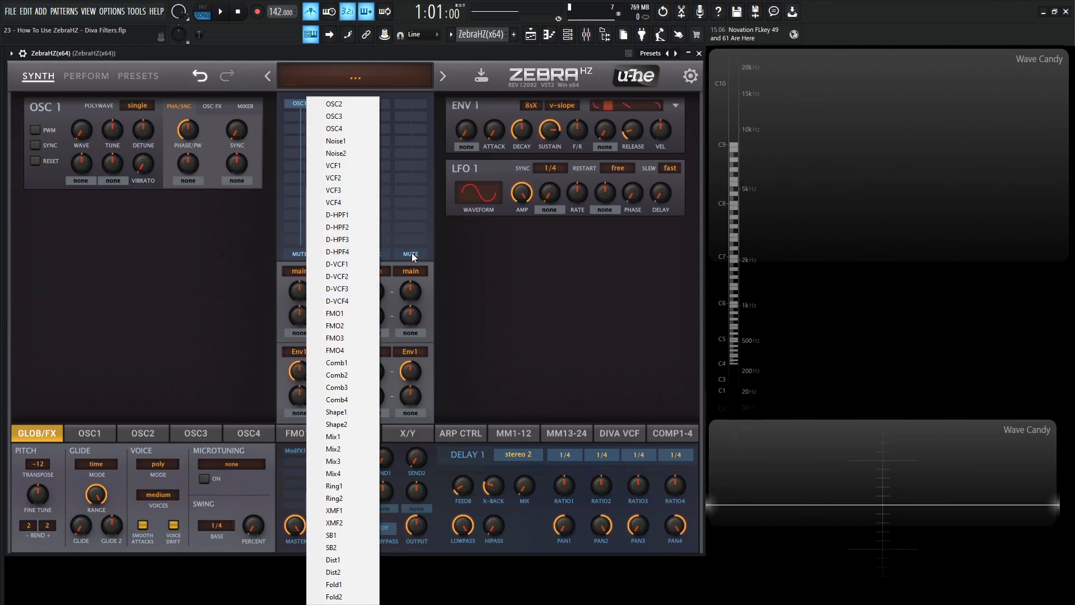
Place a D-VCF1 Diva filter module in the grid slot directly below OSC1
click(336, 264)
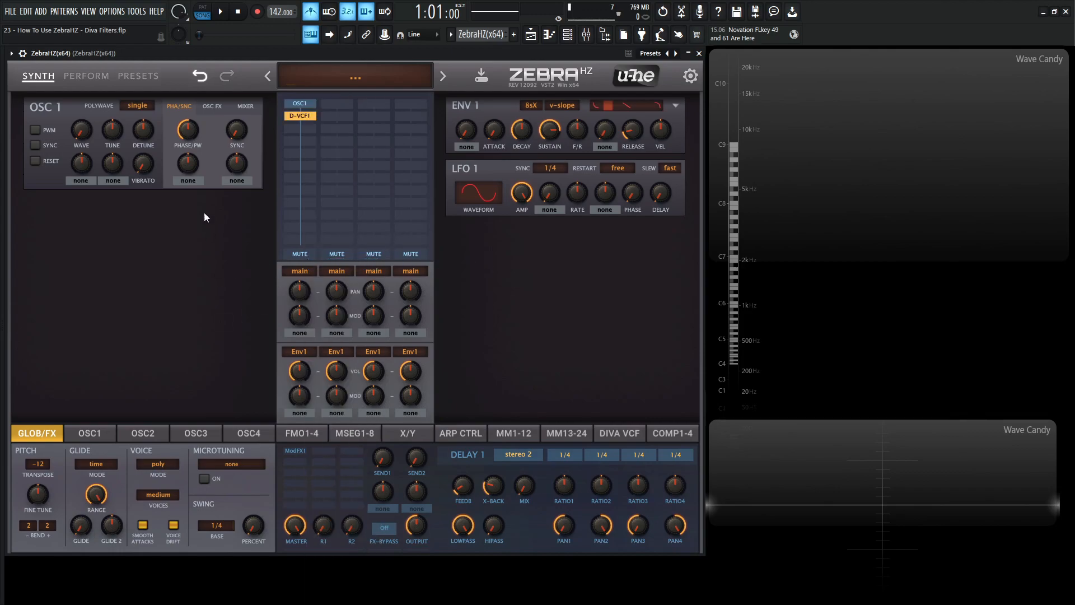
mouse_move(182, 268)
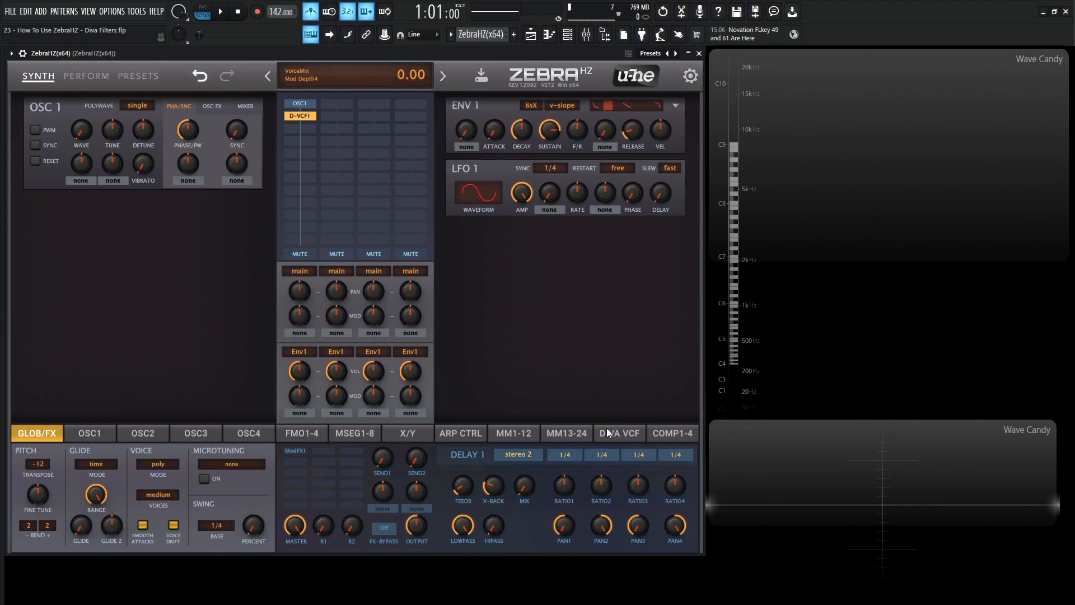
Browse the Diva VCF HPF and VCF3+4 subpages, ending on the D-VCF1+2 page
click(618, 433)
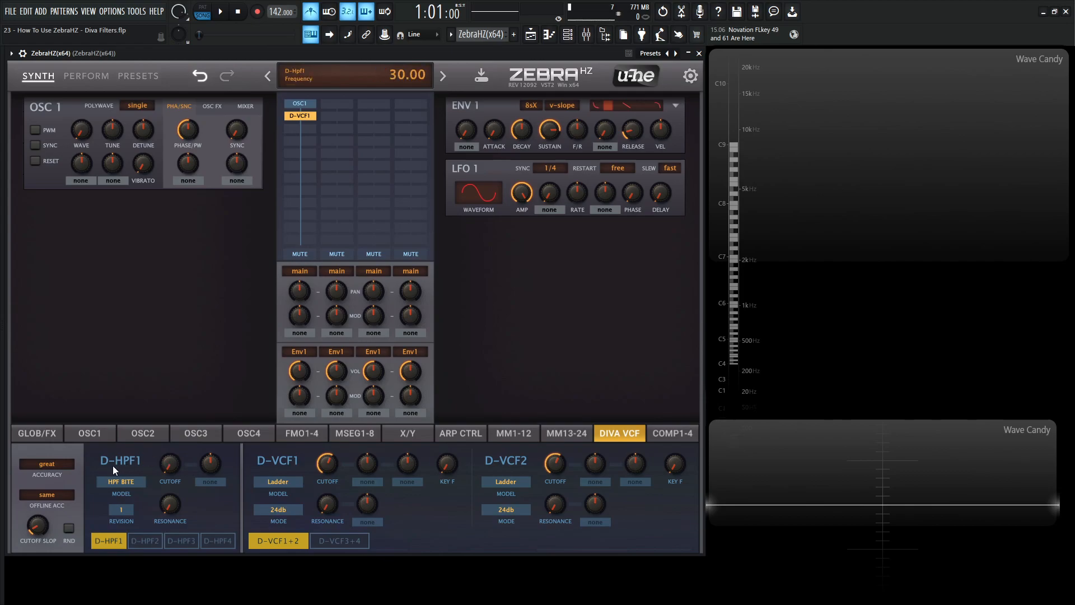
click(181, 541)
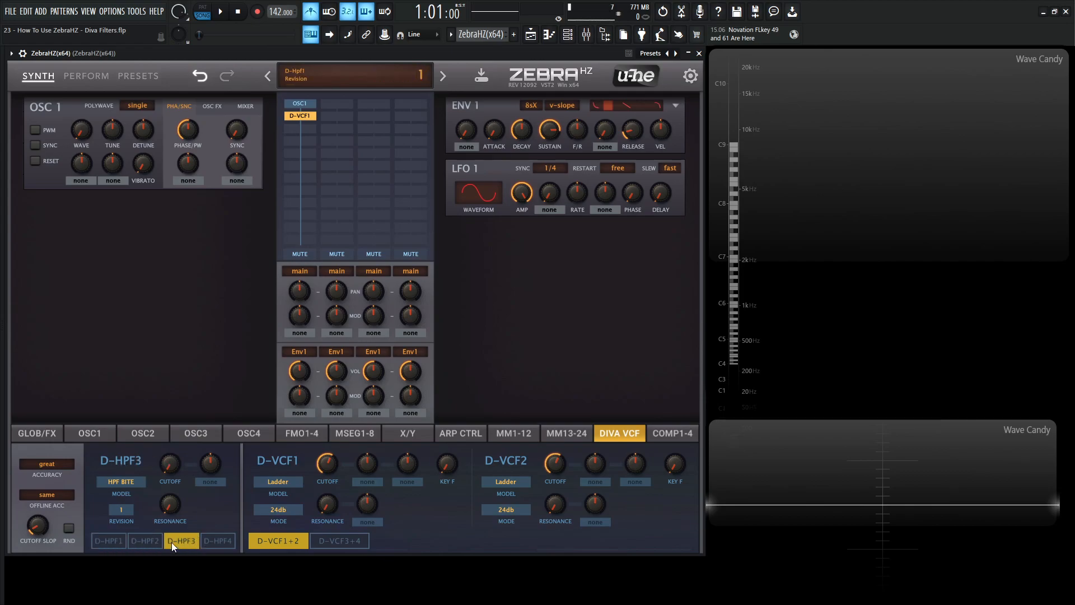
click(218, 541)
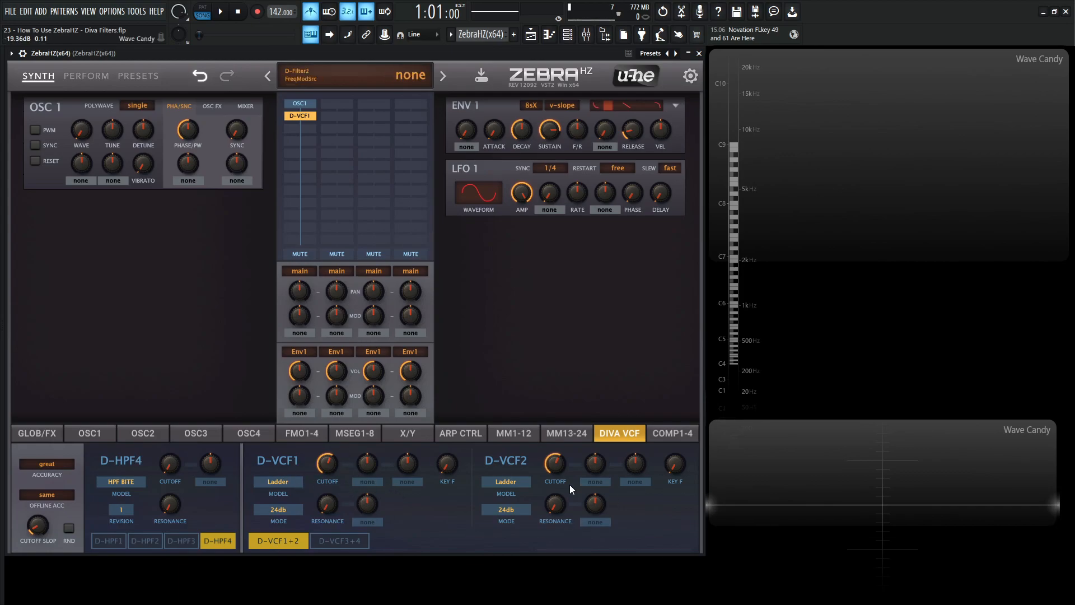
click(339, 540)
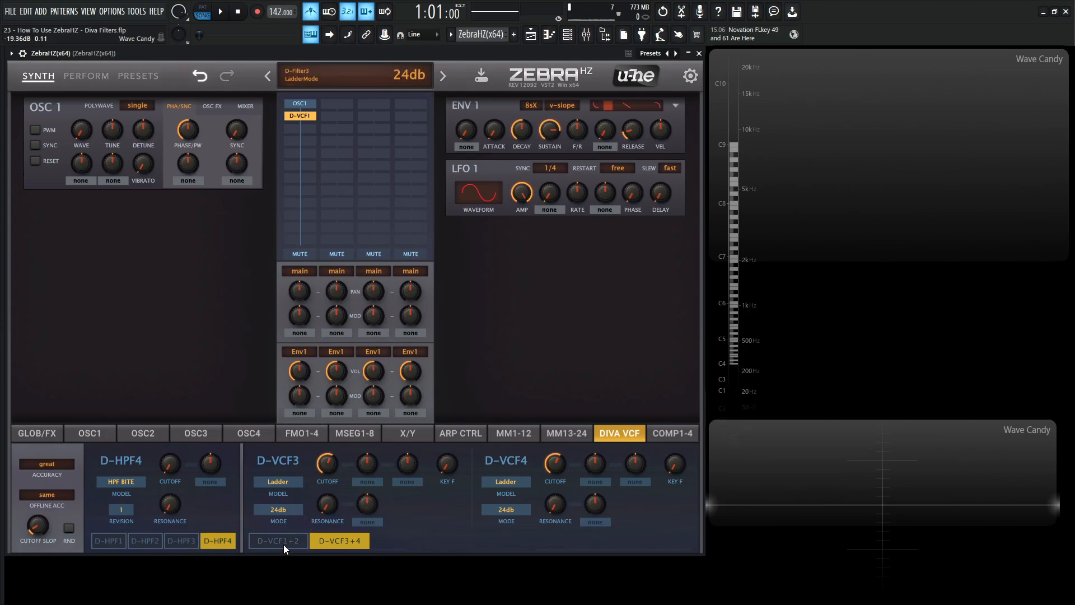
click(278, 541)
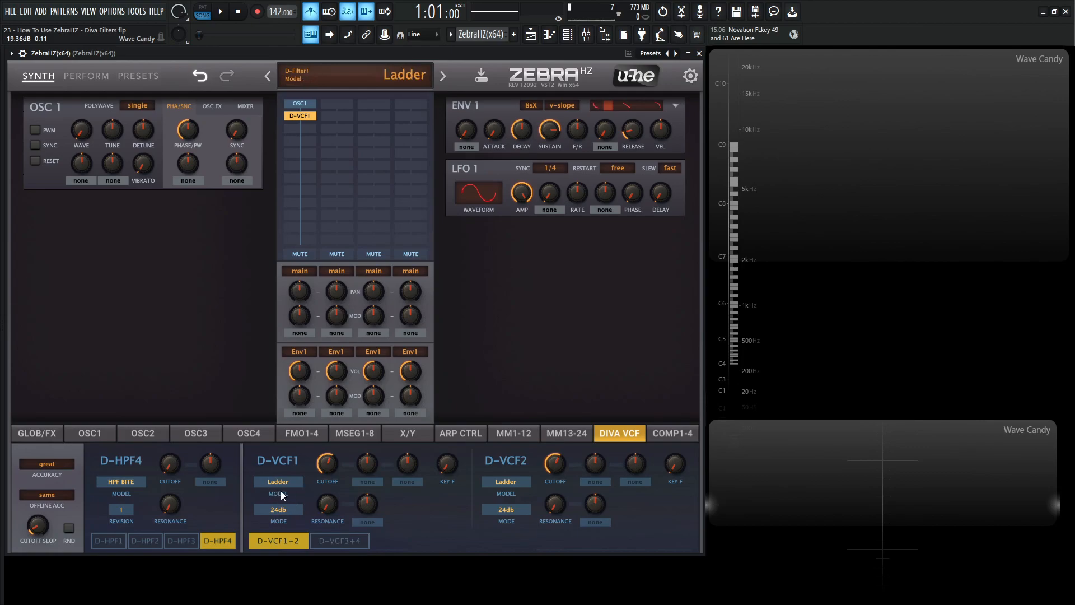
click(278, 482)
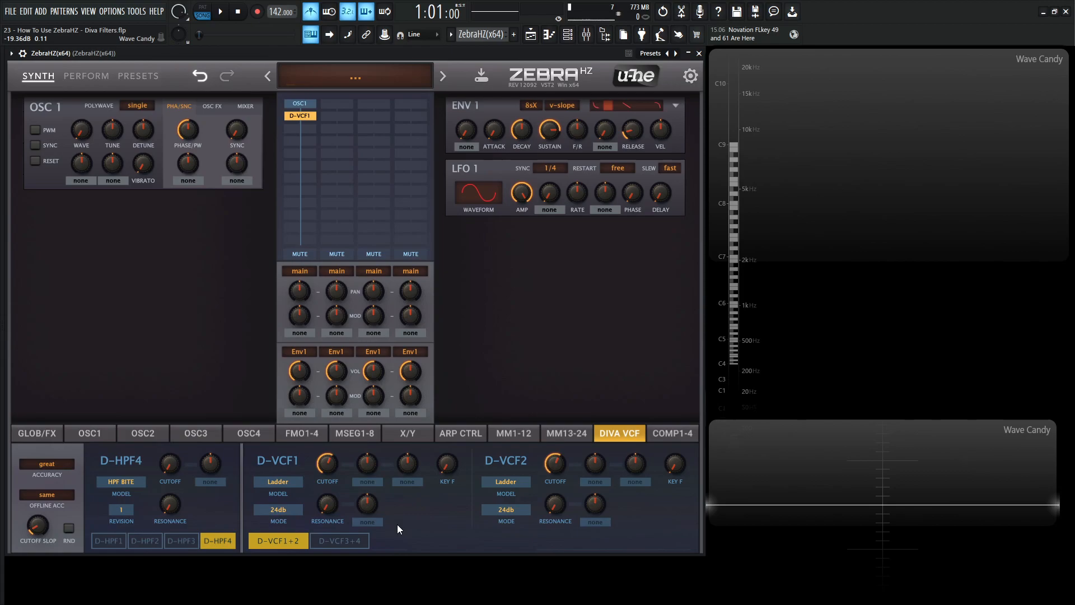
mouse_move(447, 463)
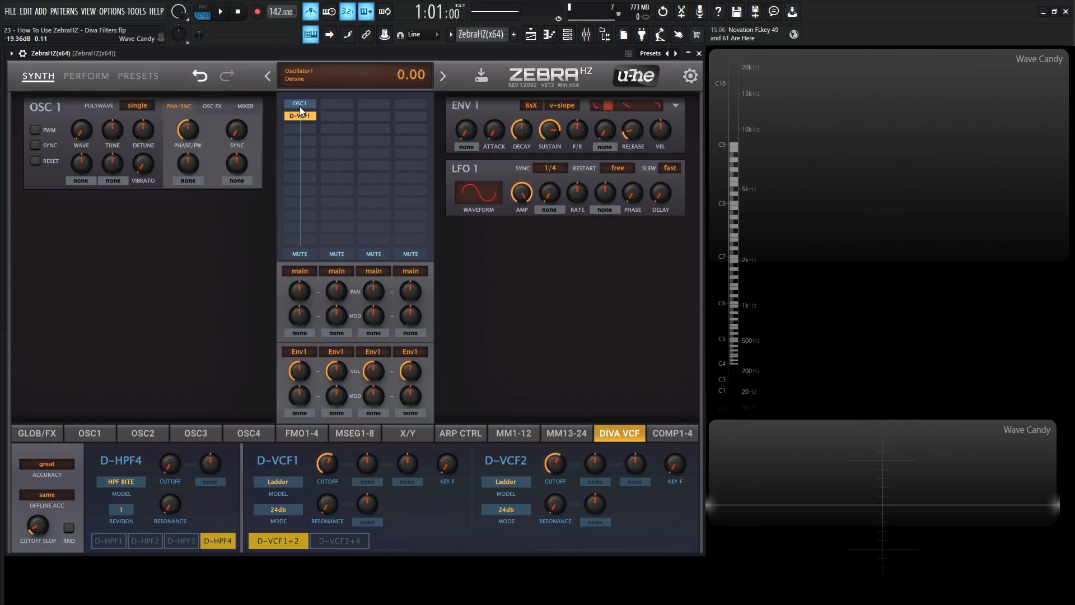
Nudge the D-VCF1 cutoff and switch oscillator 1's Polywave mode to quad
drag(327, 463, 327, 452)
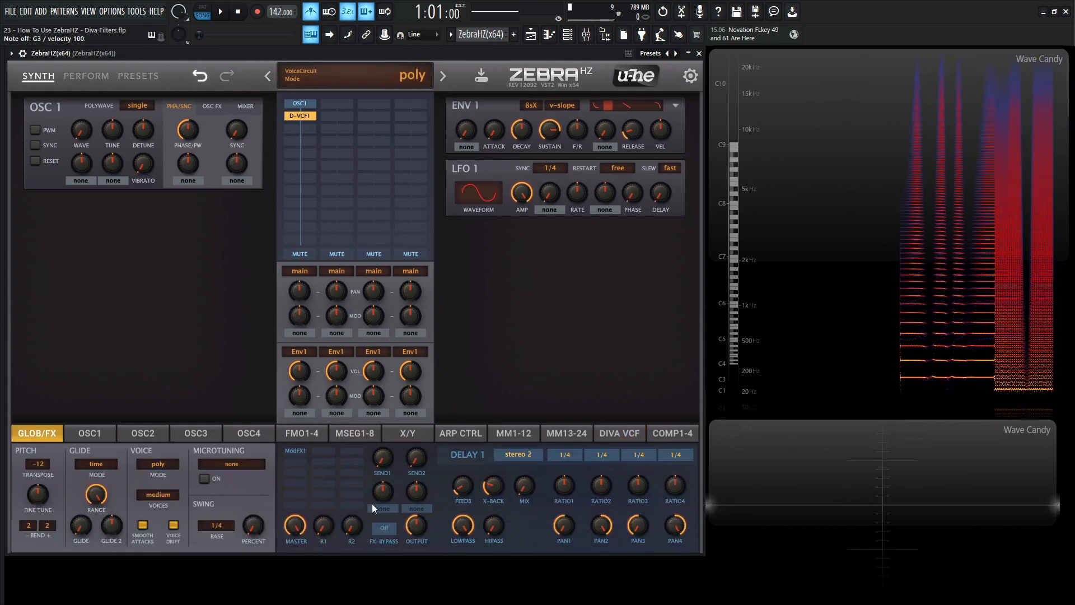
click(617, 433)
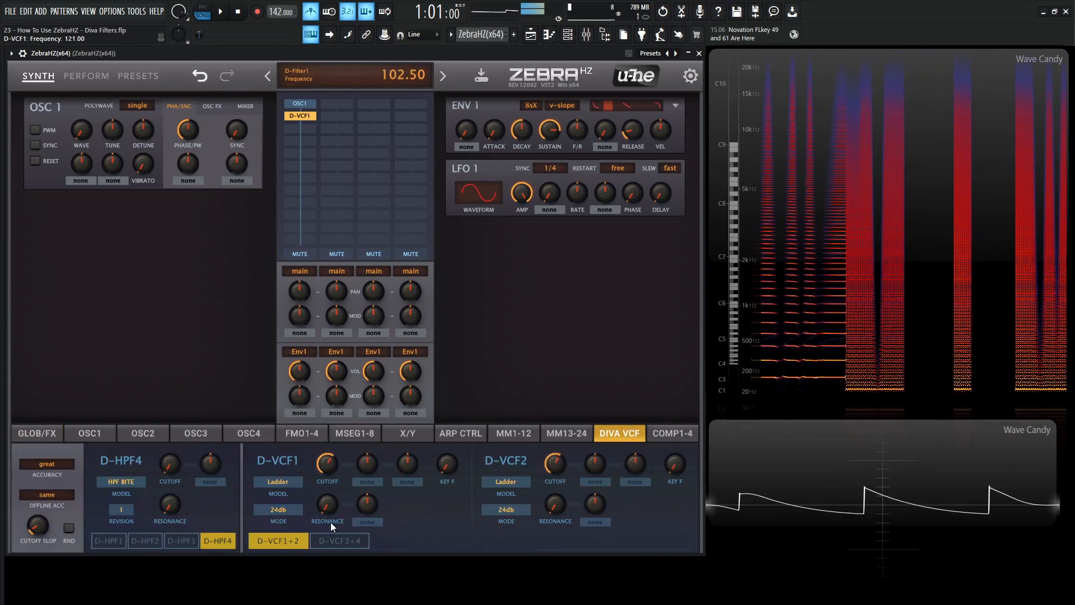
click(300, 115)
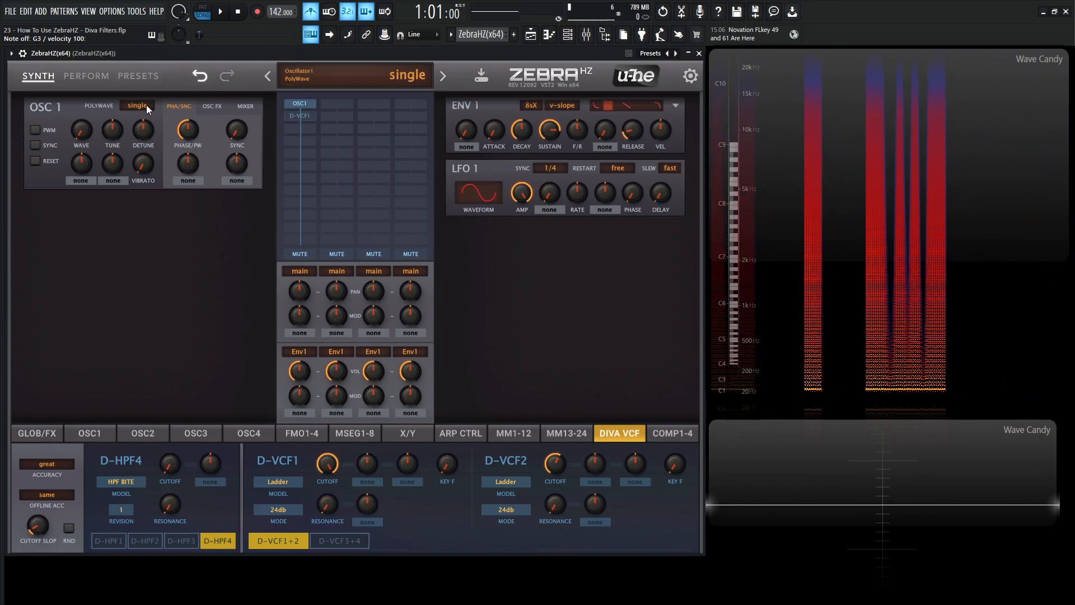
click(137, 106)
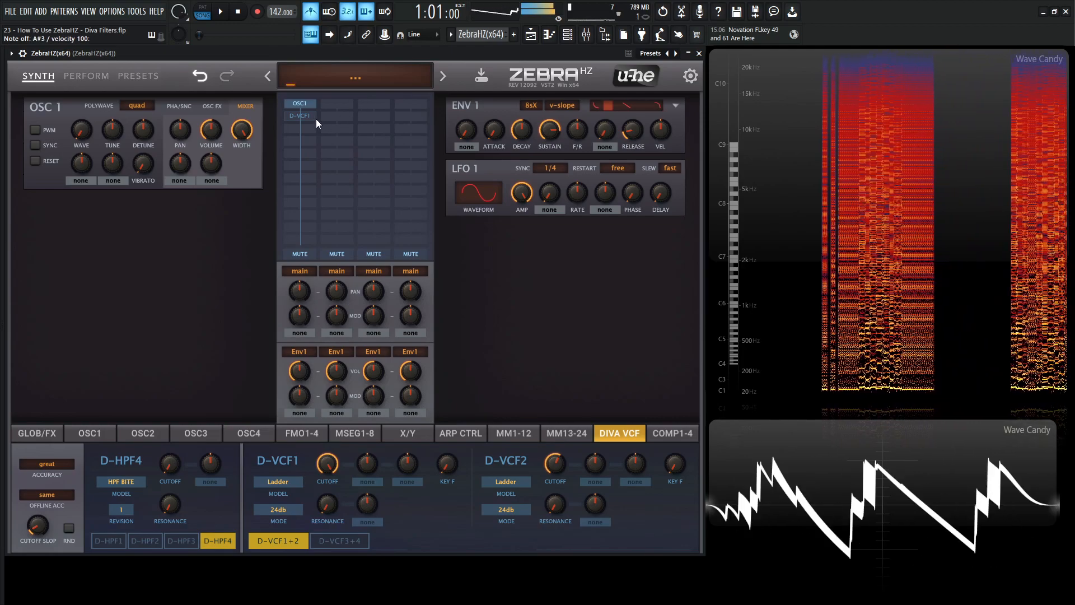
click(300, 116)
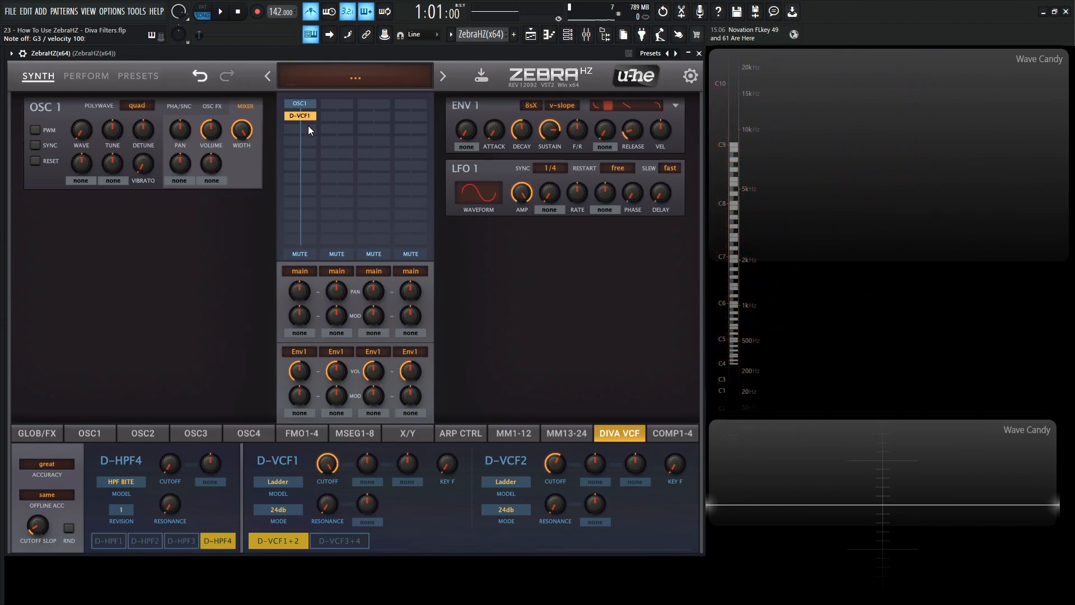
mouse_move(326, 101)
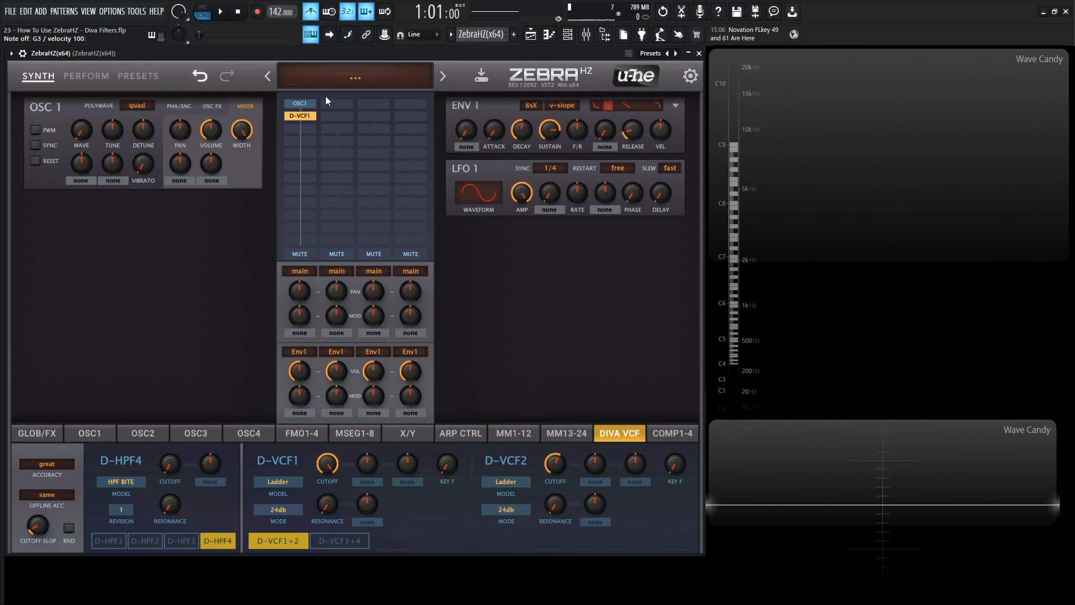
mouse_move(344, 73)
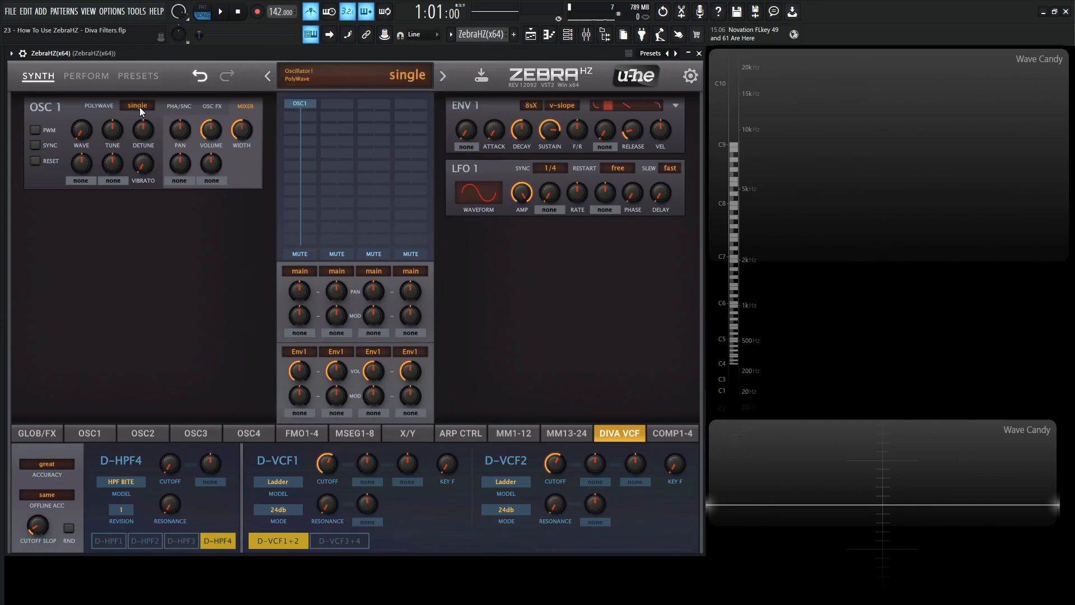
Add OSC2 in the second grid column and set its polywave mode to quad
click(137, 104)
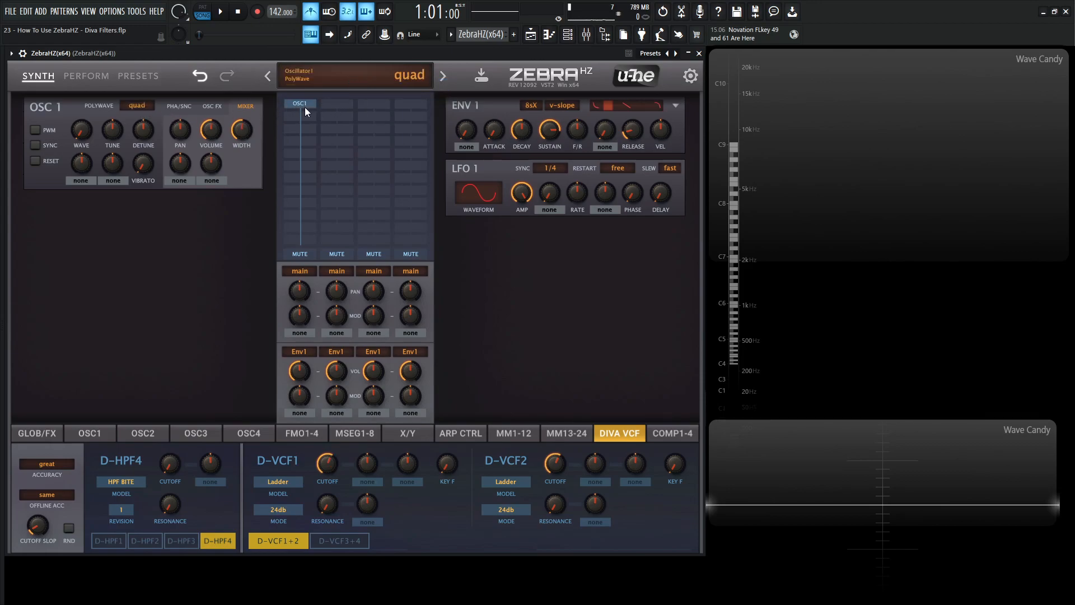
click(336, 103)
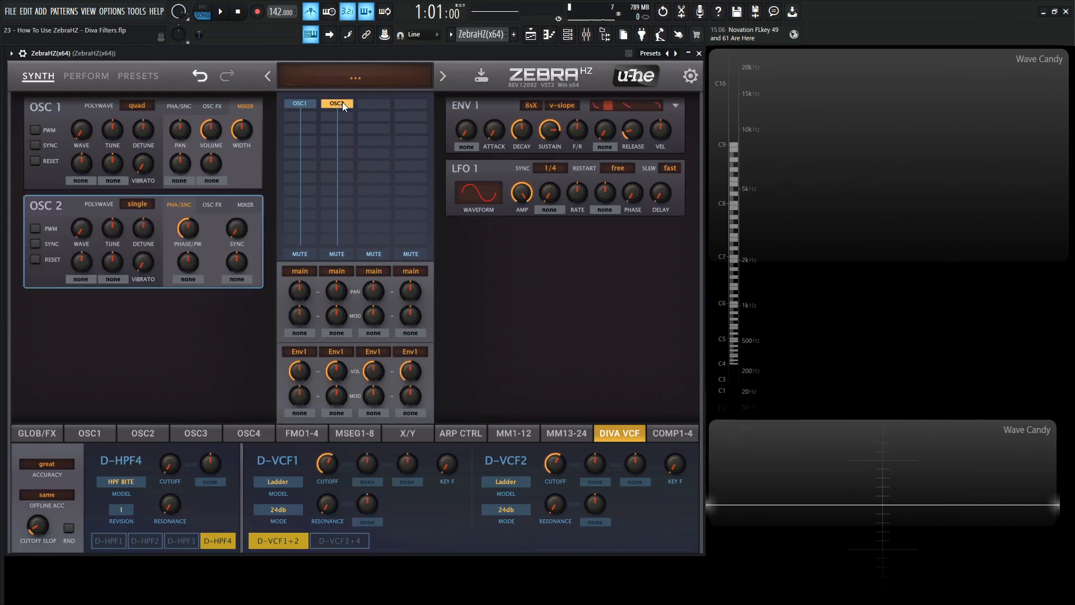
click(336, 104)
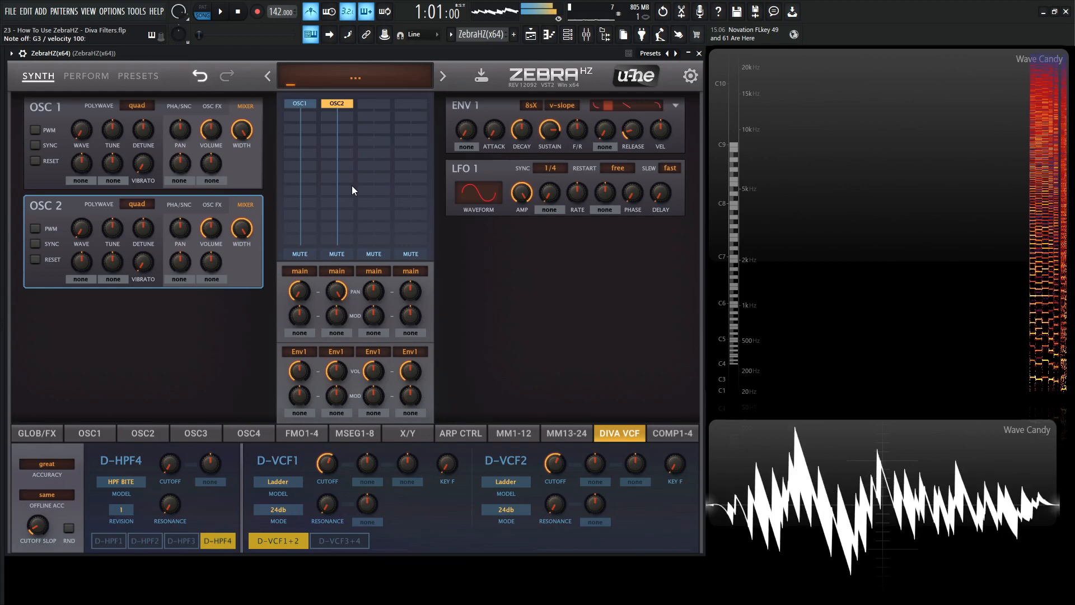
click(36, 433)
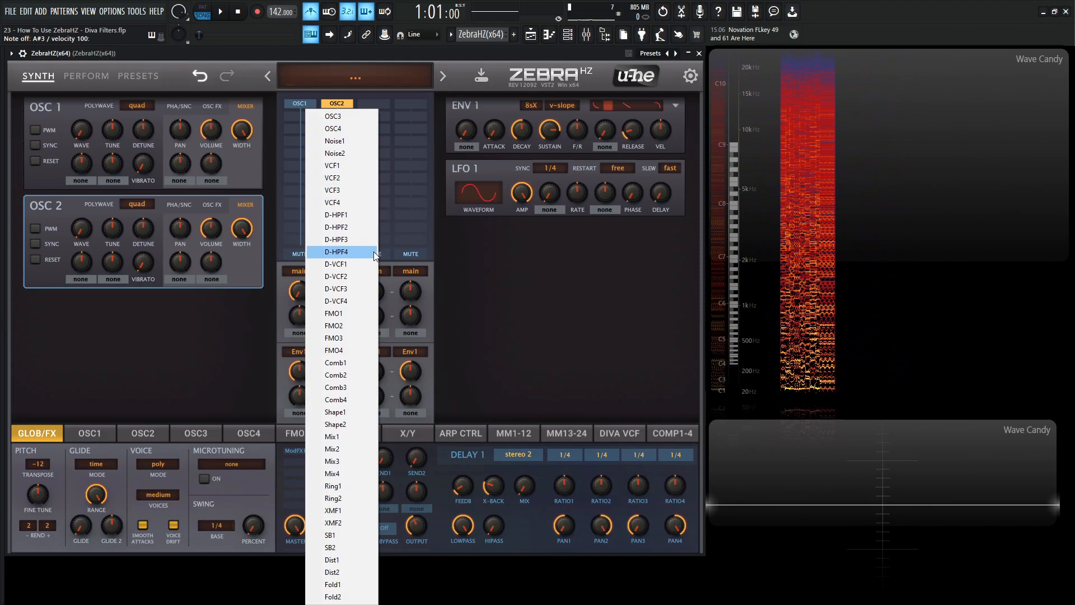
Place D-VCF1 beneath OSC1 and D-VCF2 beneath OSC2
click(336, 264)
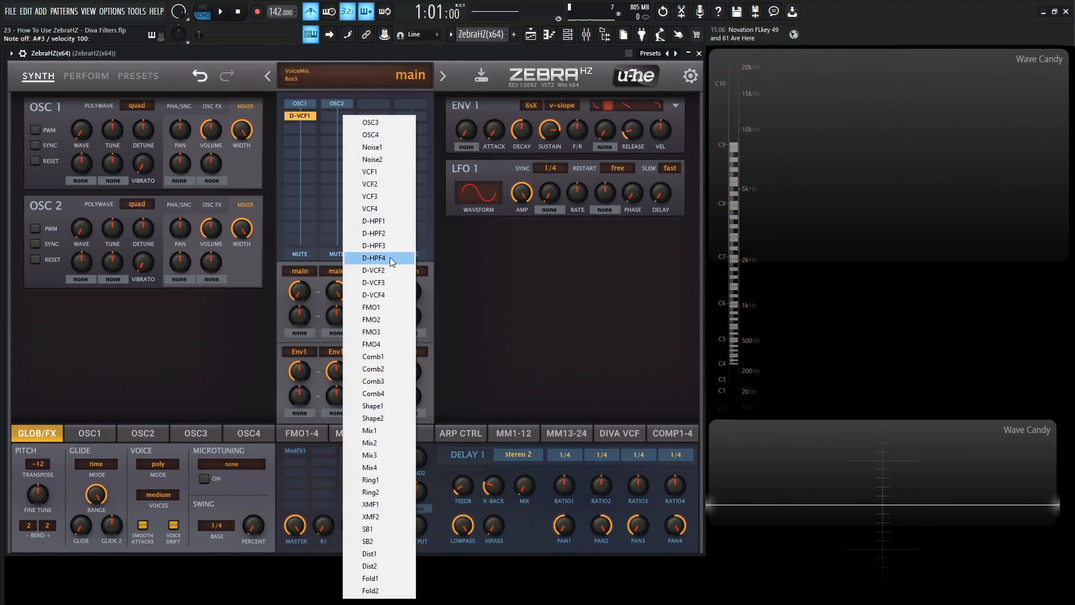
click(373, 269)
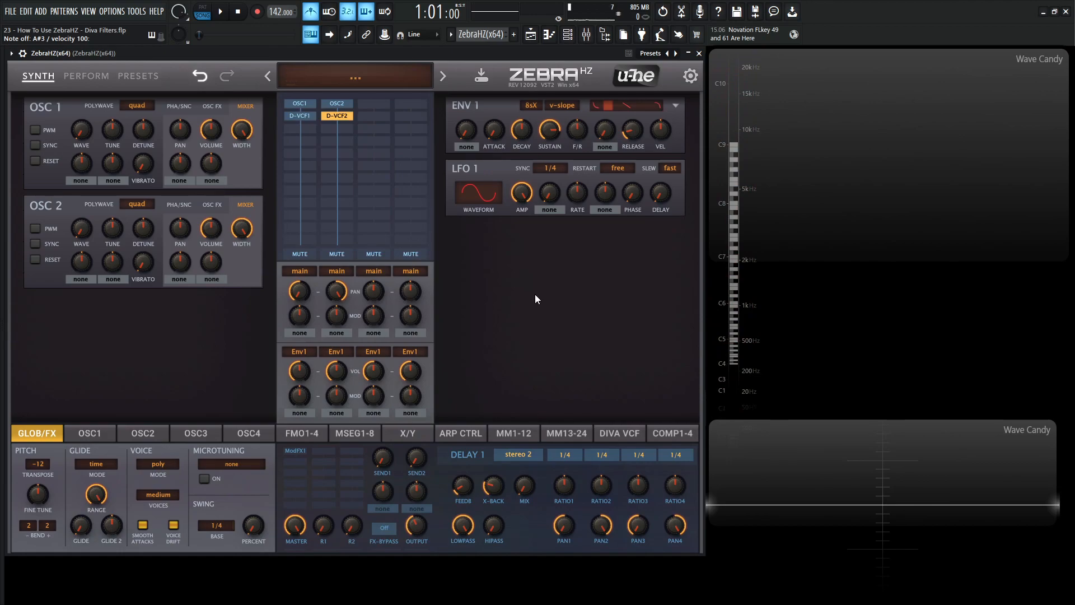
mouse_move(511, 343)
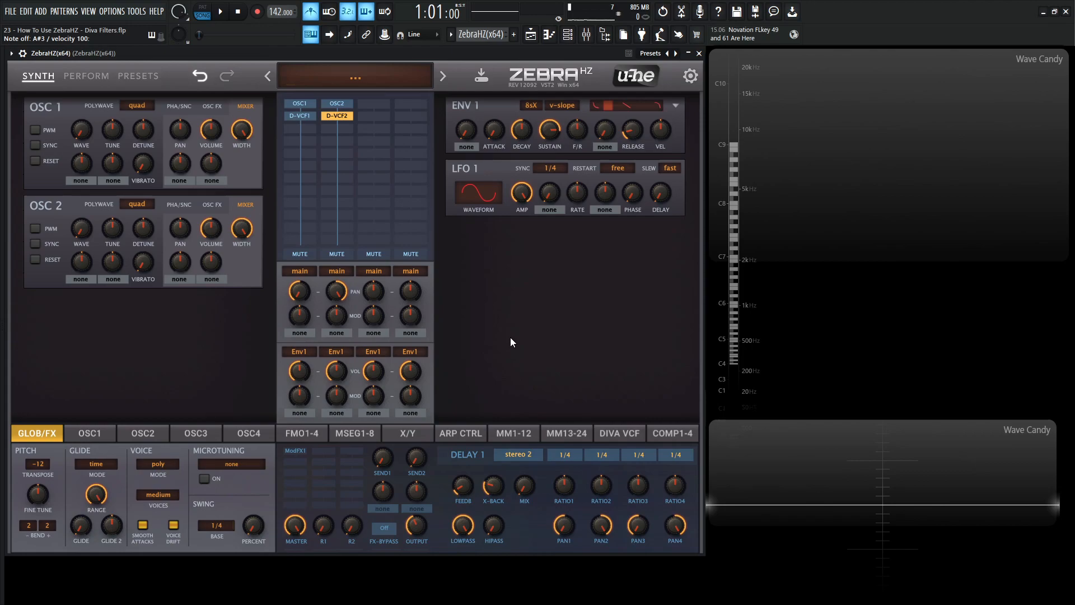
Assign both D-VCF1 and D-VCF2 cutoff knobs to X/Y control X1, then sweep X1 to test
click(618, 433)
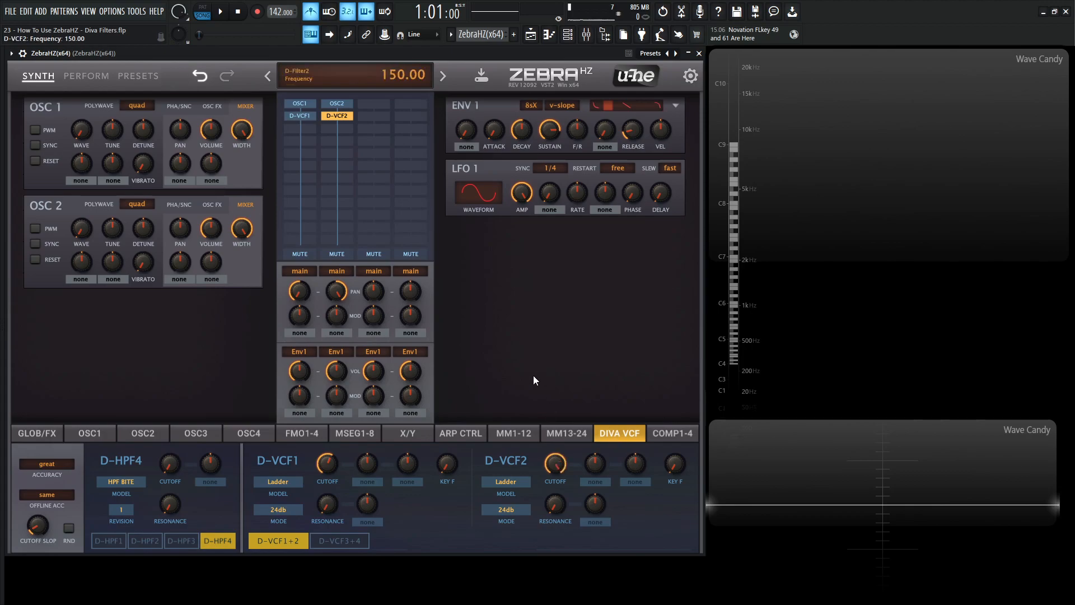
click(327, 463)
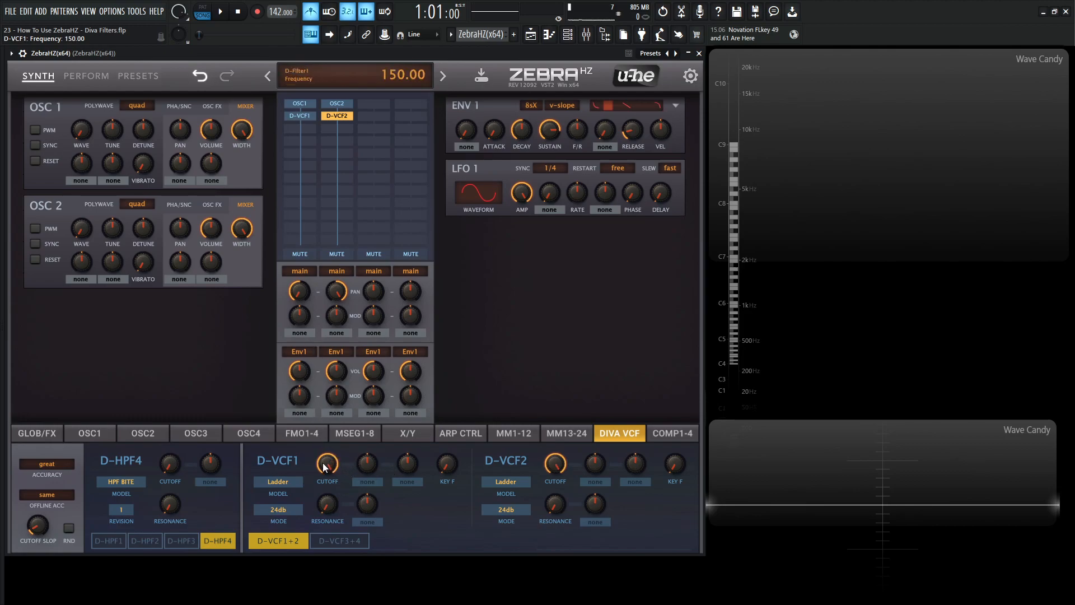
right_click(327, 463)
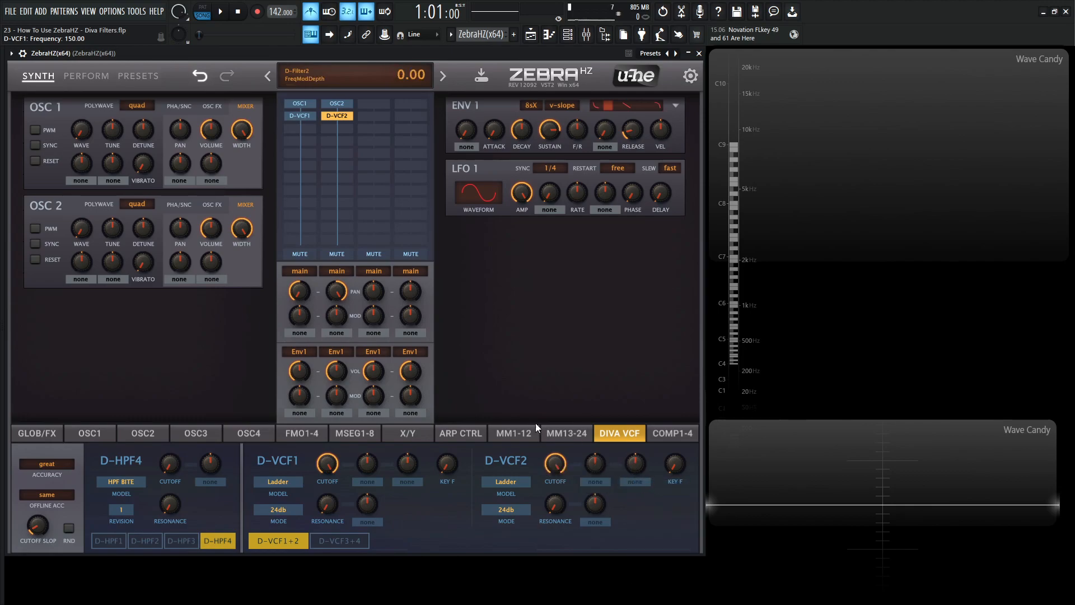
click(407, 433)
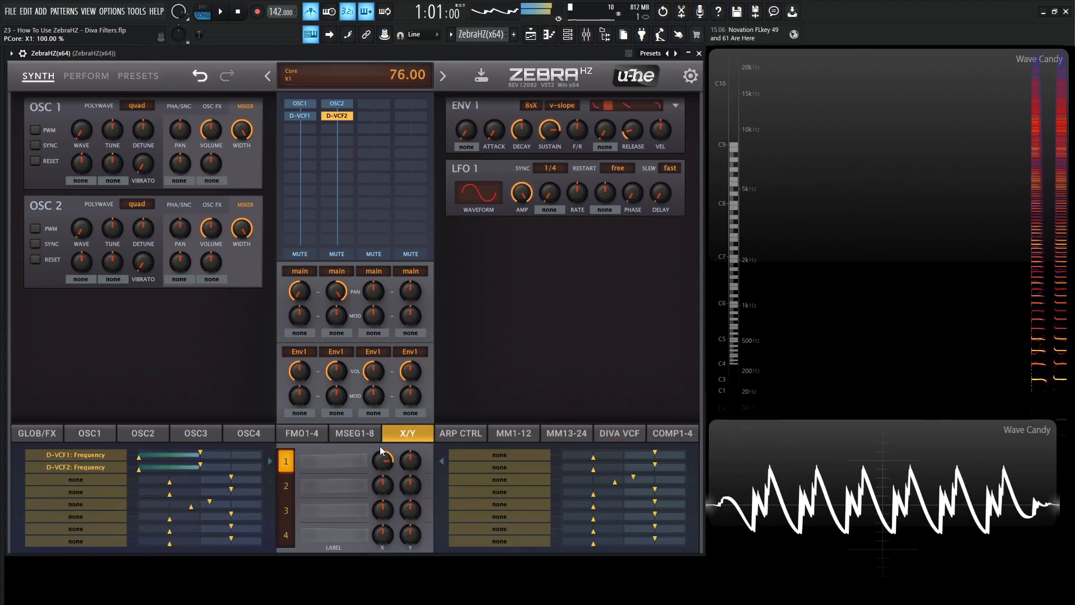
drag(383, 459, 380, 480)
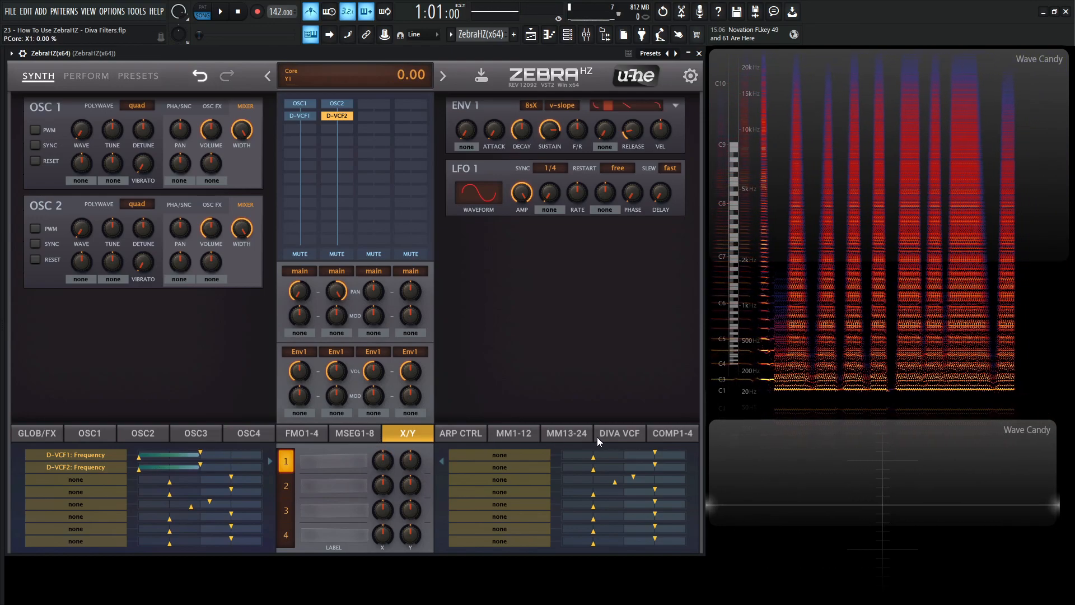
click(618, 433)
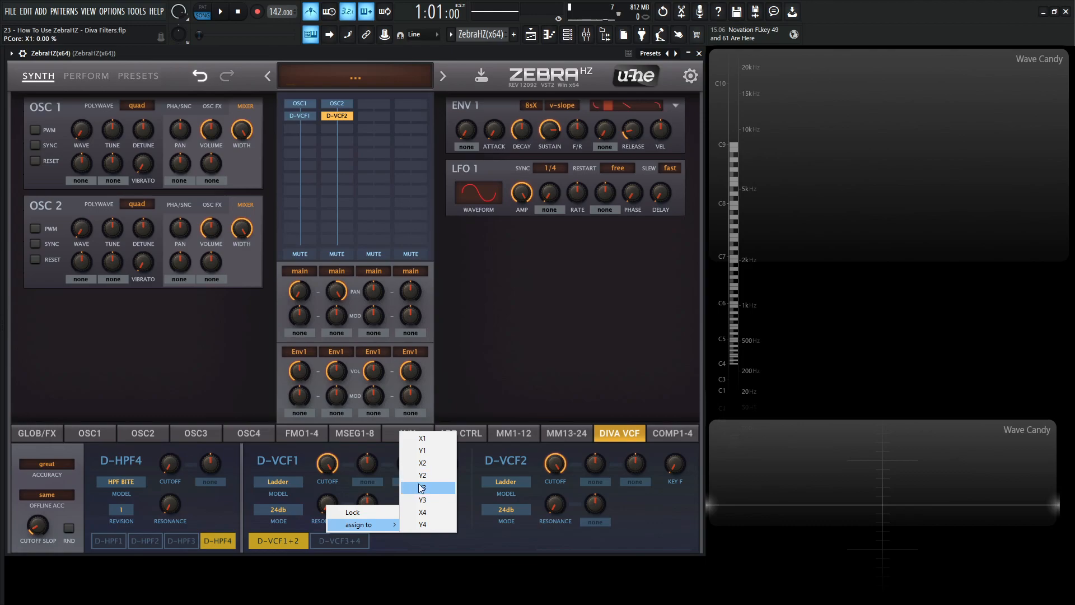
mouse_move(422, 463)
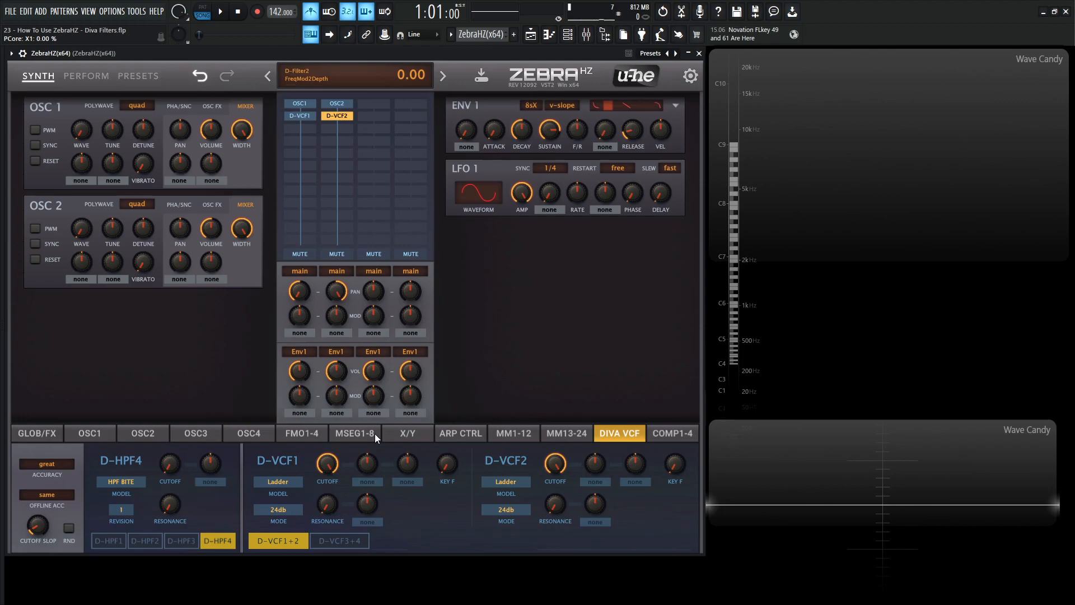
Label the first X/Y control 'cutoff' and the second 'res'
click(407, 433)
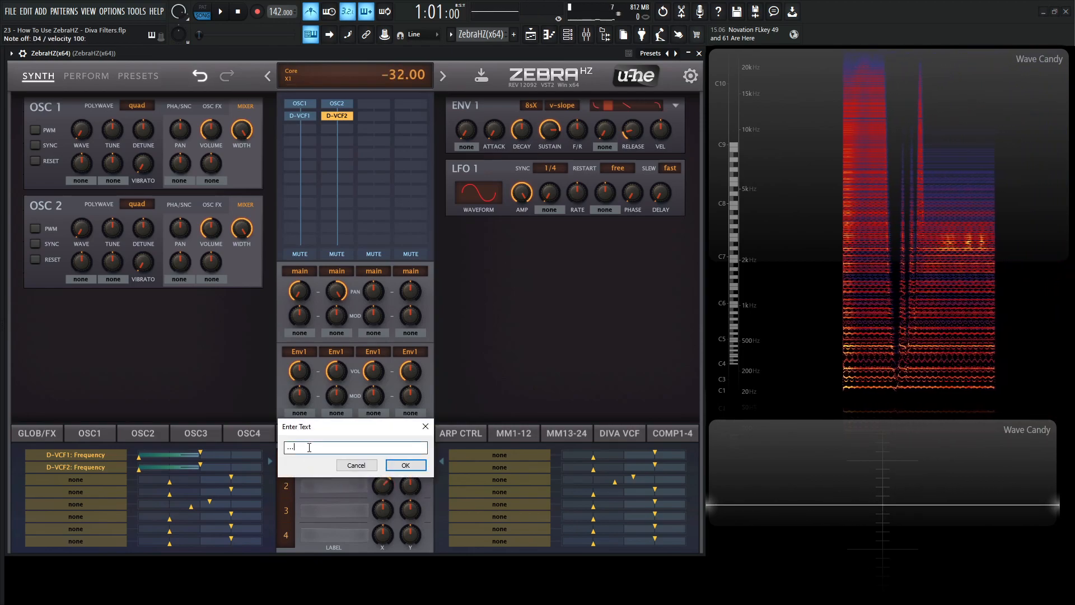
text(cutoff)
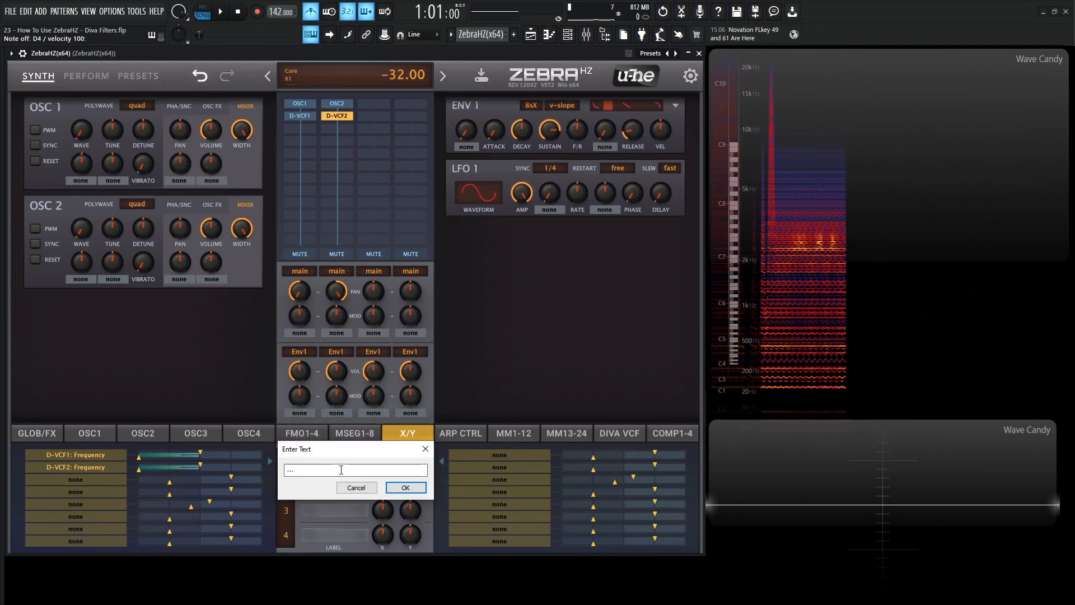
click(405, 486)
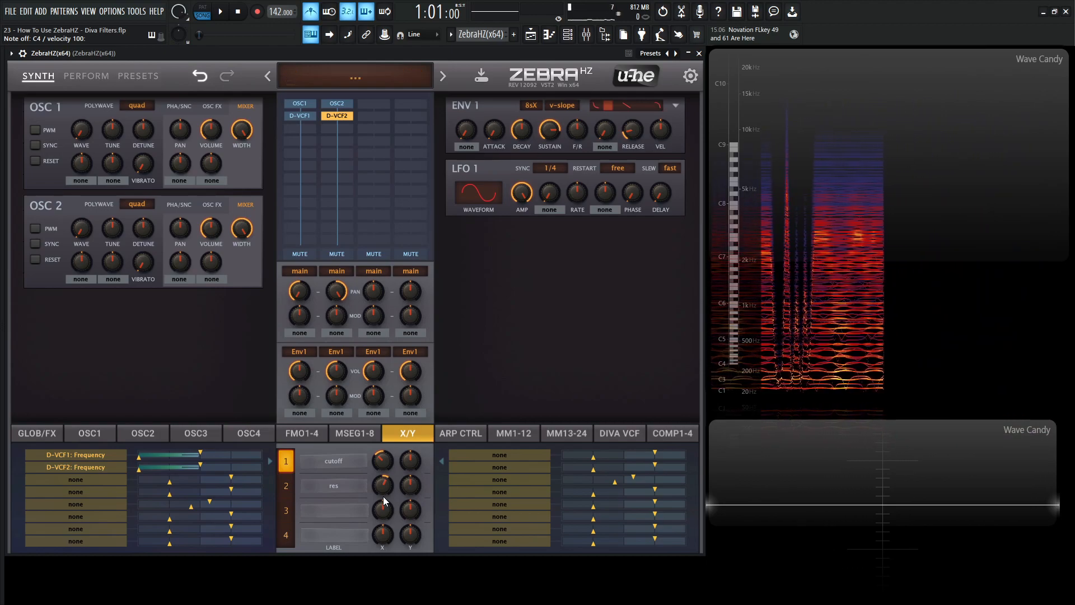
click(618, 433)
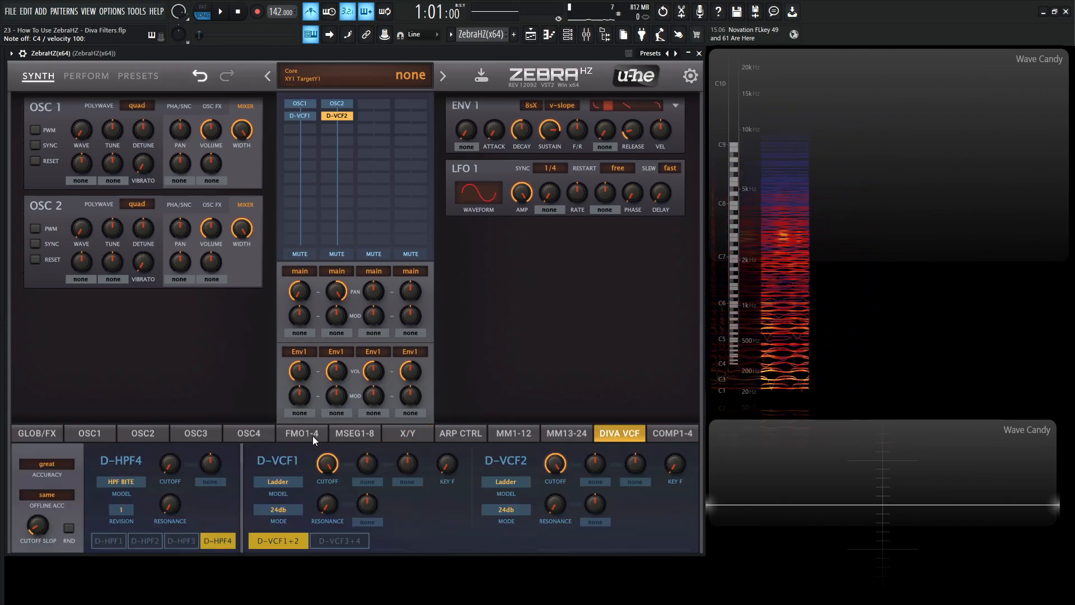